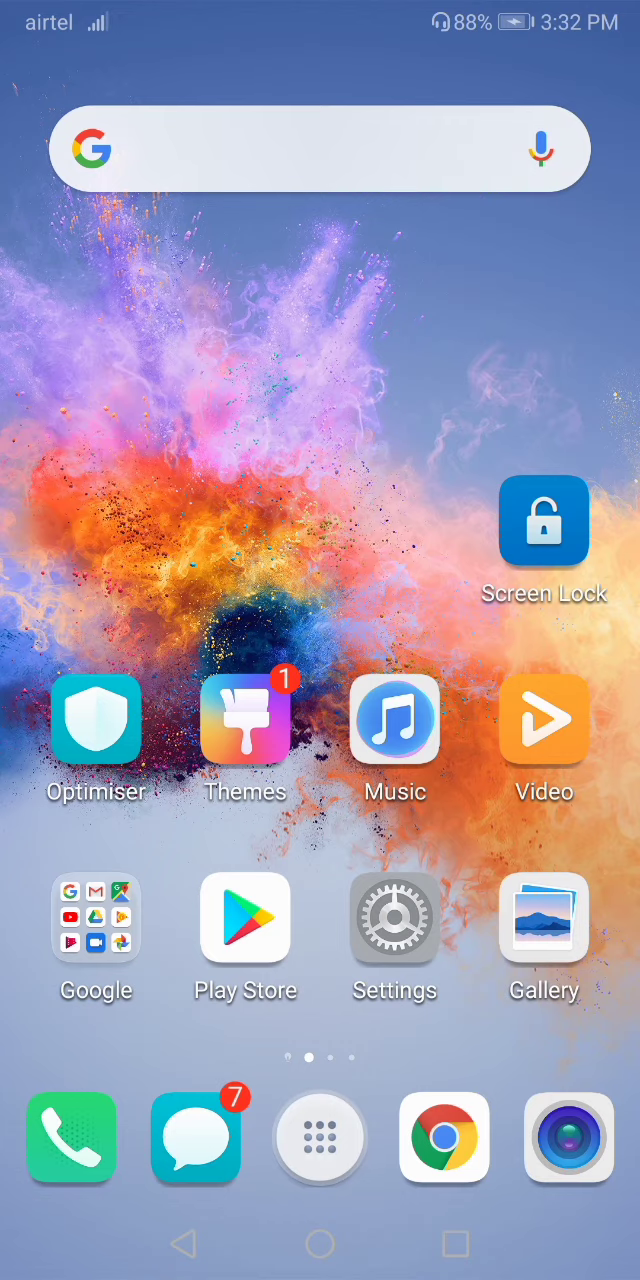
# - Launch Settings from the home screen and scroll down its category list
pyautogui.click(394, 918)
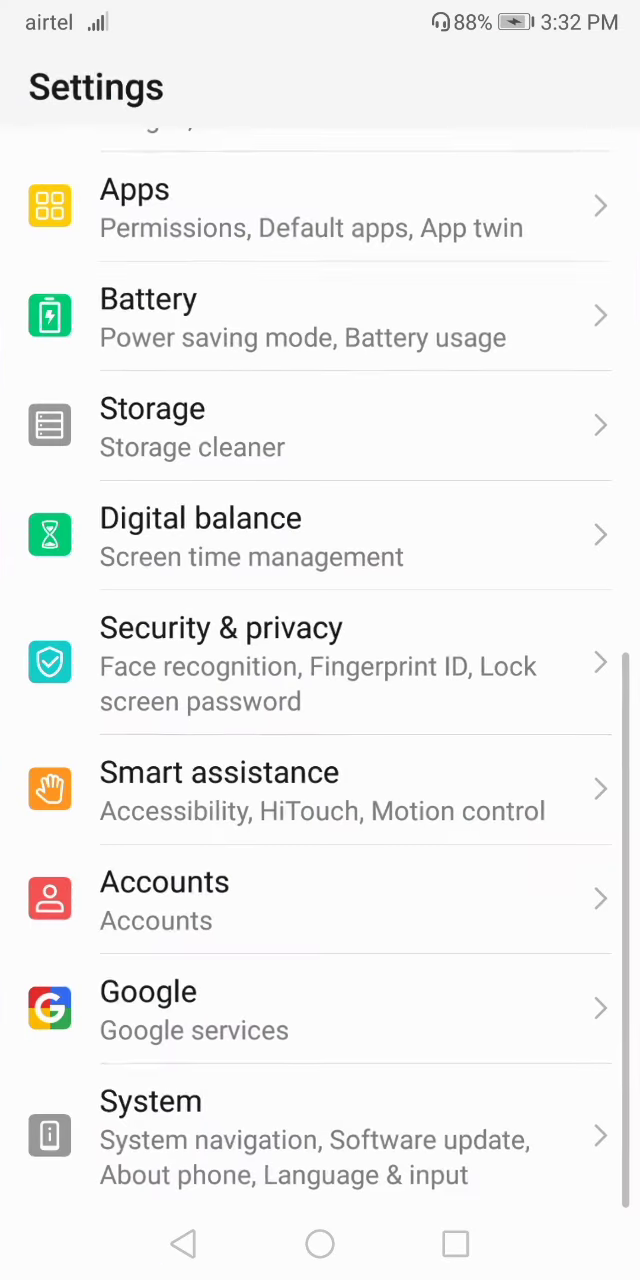
pyautogui.scroll(-3)
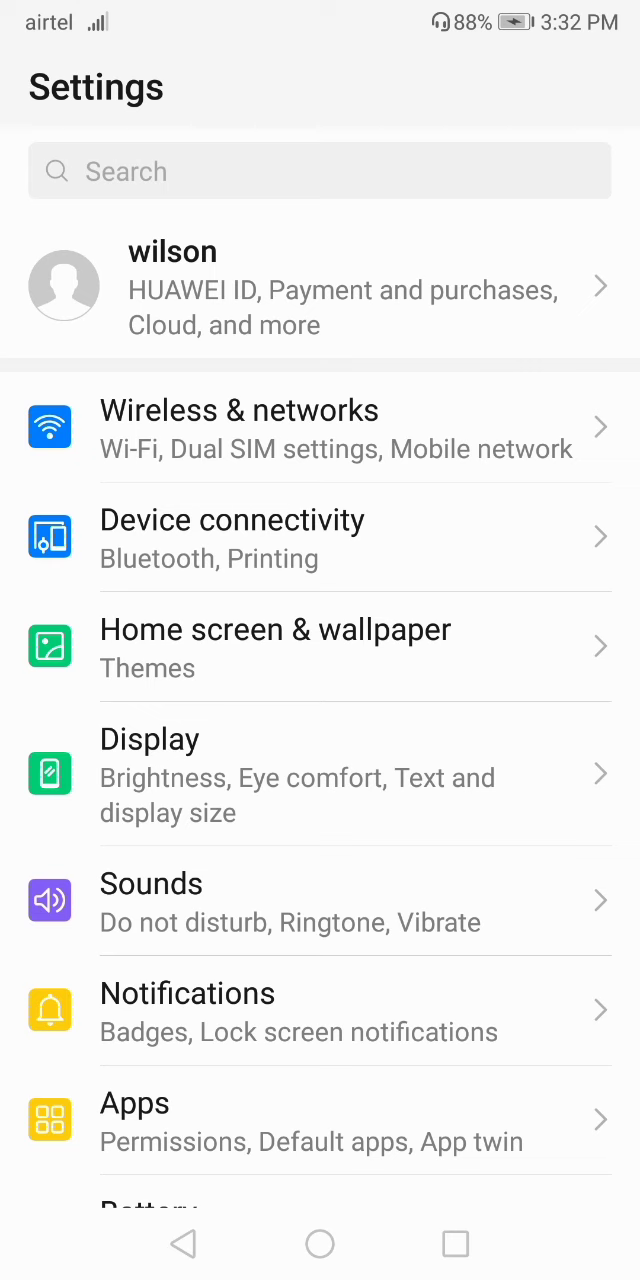
# - Open Sounds, scroll down, and open the SIM 1 ringtone's preset tune list
pyautogui.click(320, 900)
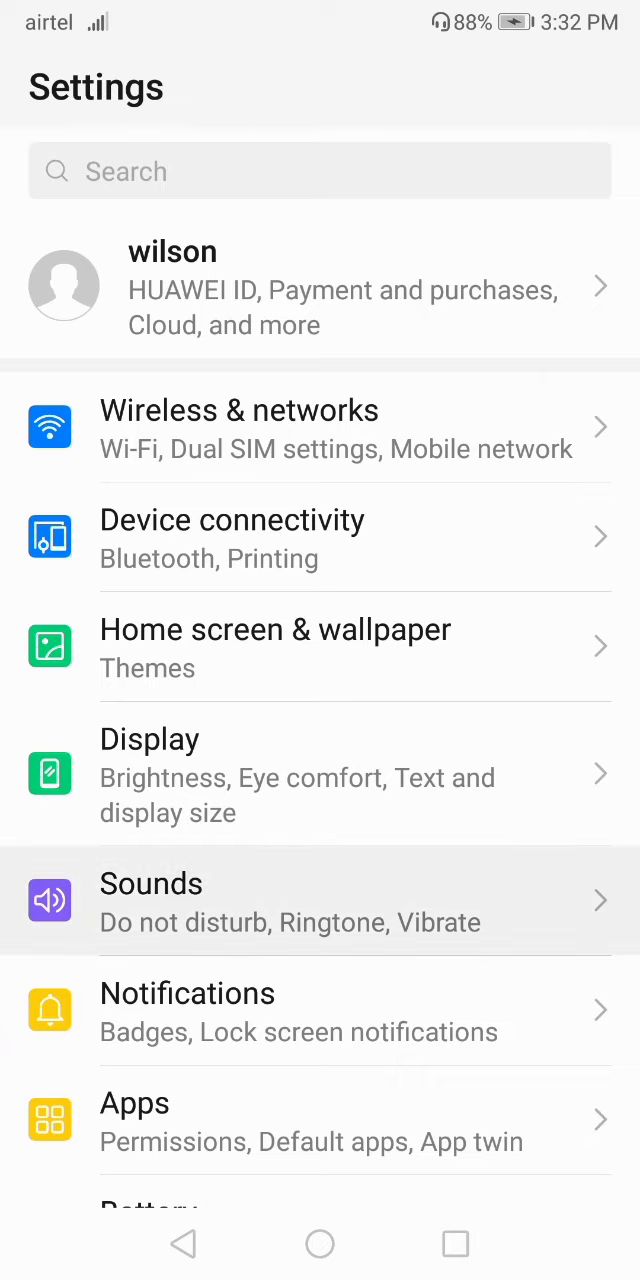
pyautogui.click(320, 900)
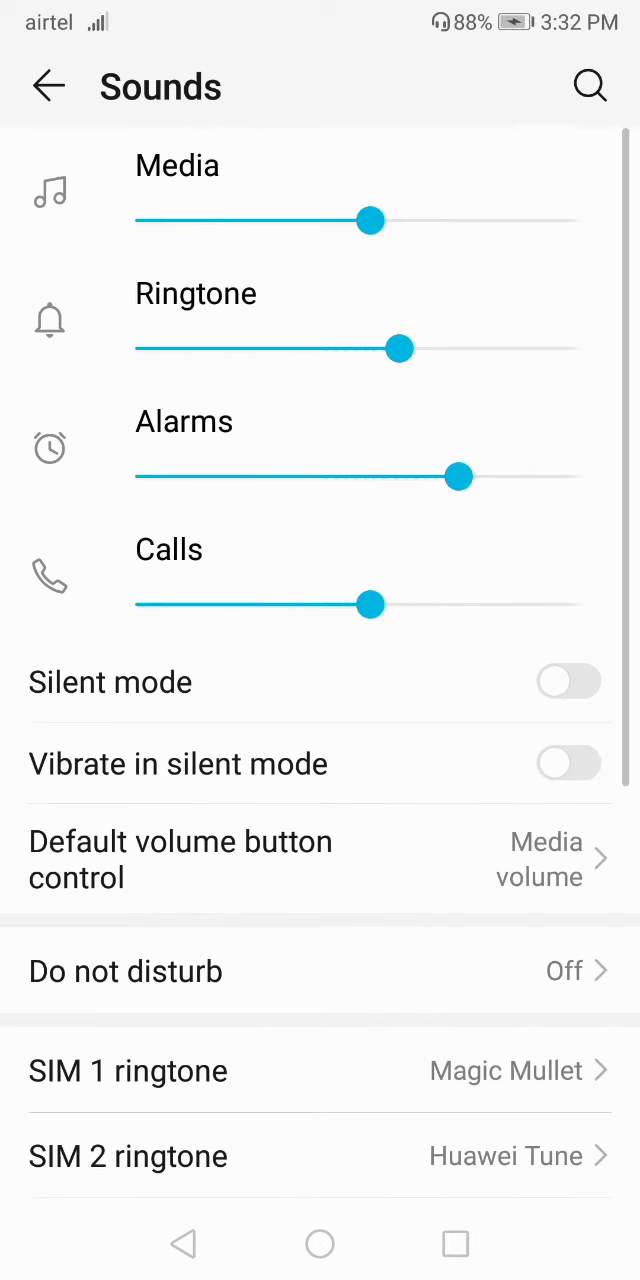
pyautogui.scroll(-3)
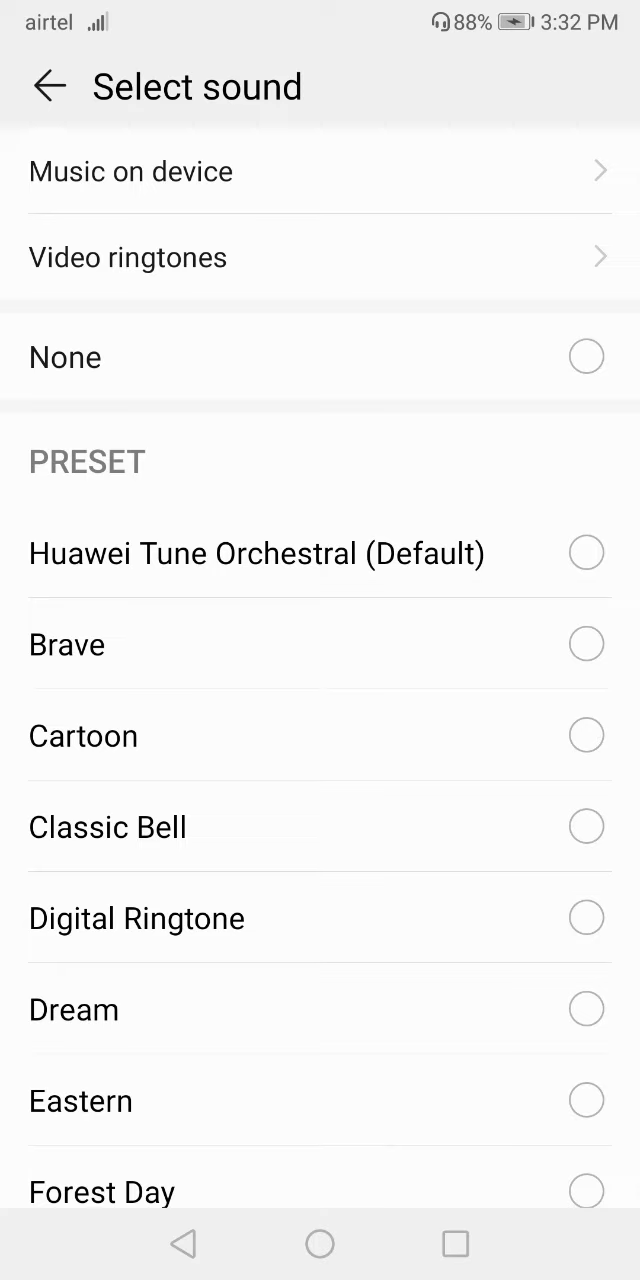
# - Try Forest Day, then choose Huawei Tune Orchestral for SIM 1 and return to Sounds
pyautogui.scroll(3)
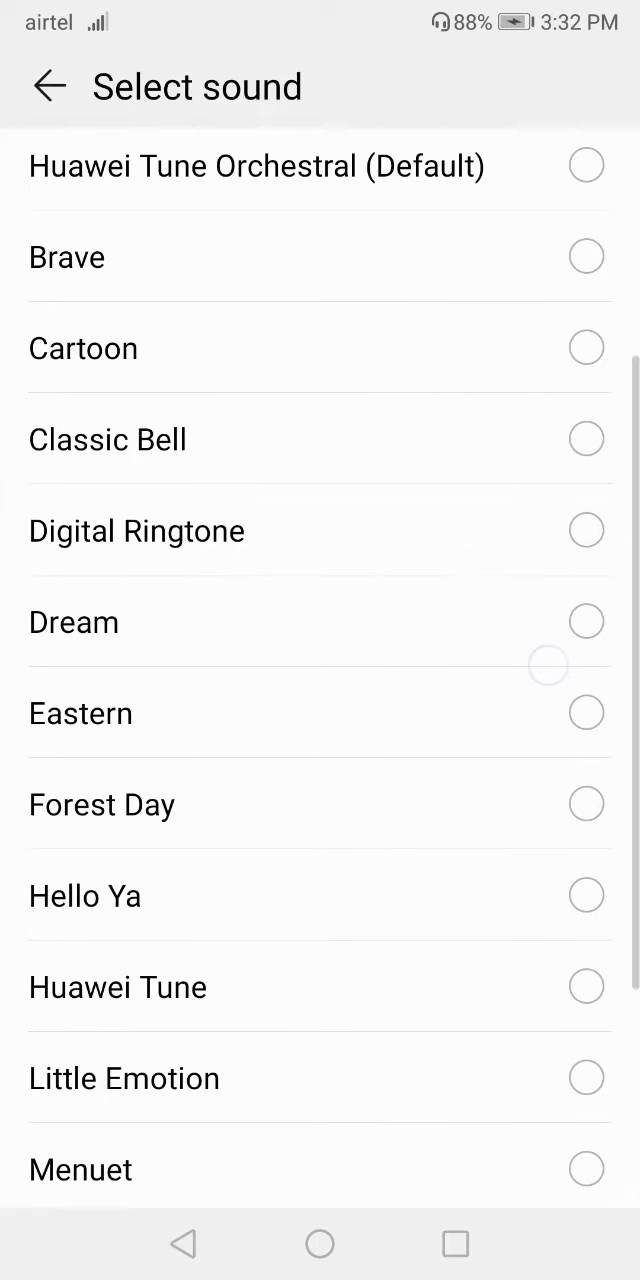
pyautogui.click(586, 804)
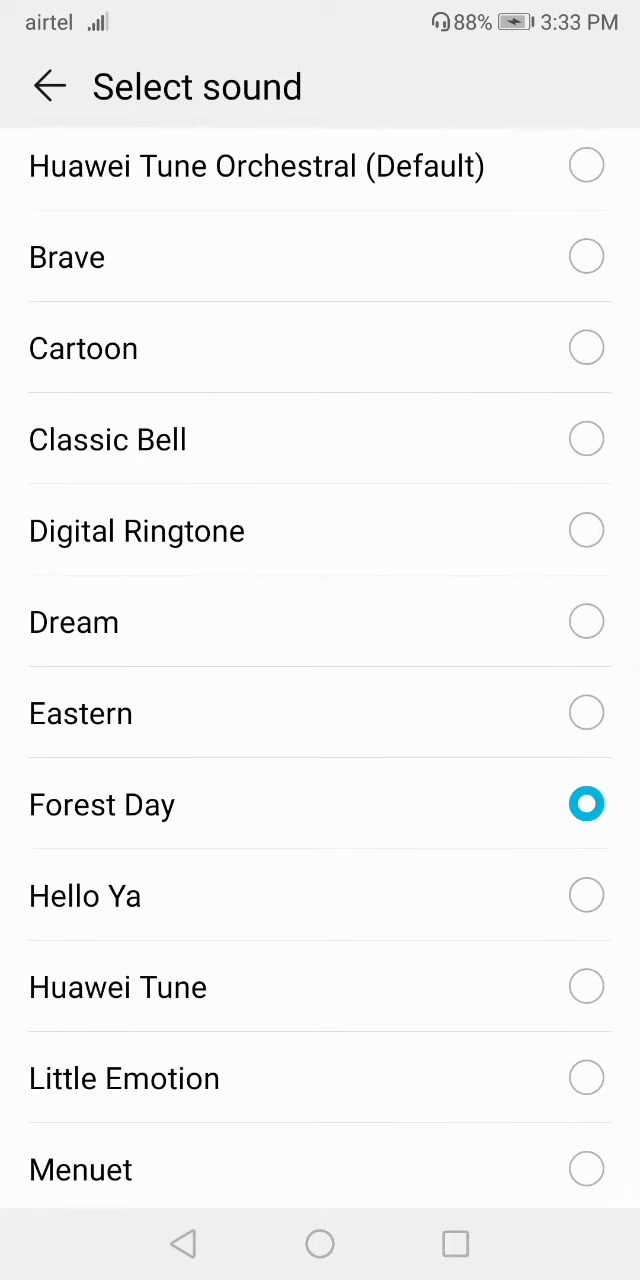
pyautogui.click(48, 86)
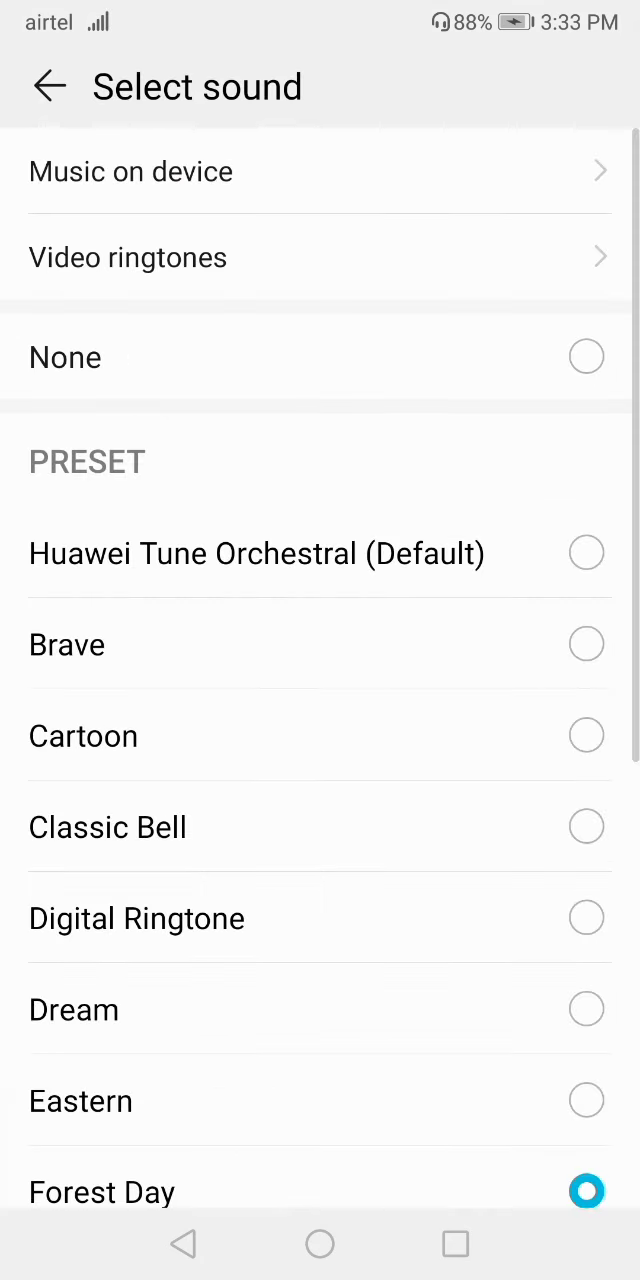
pyautogui.click(586, 553)
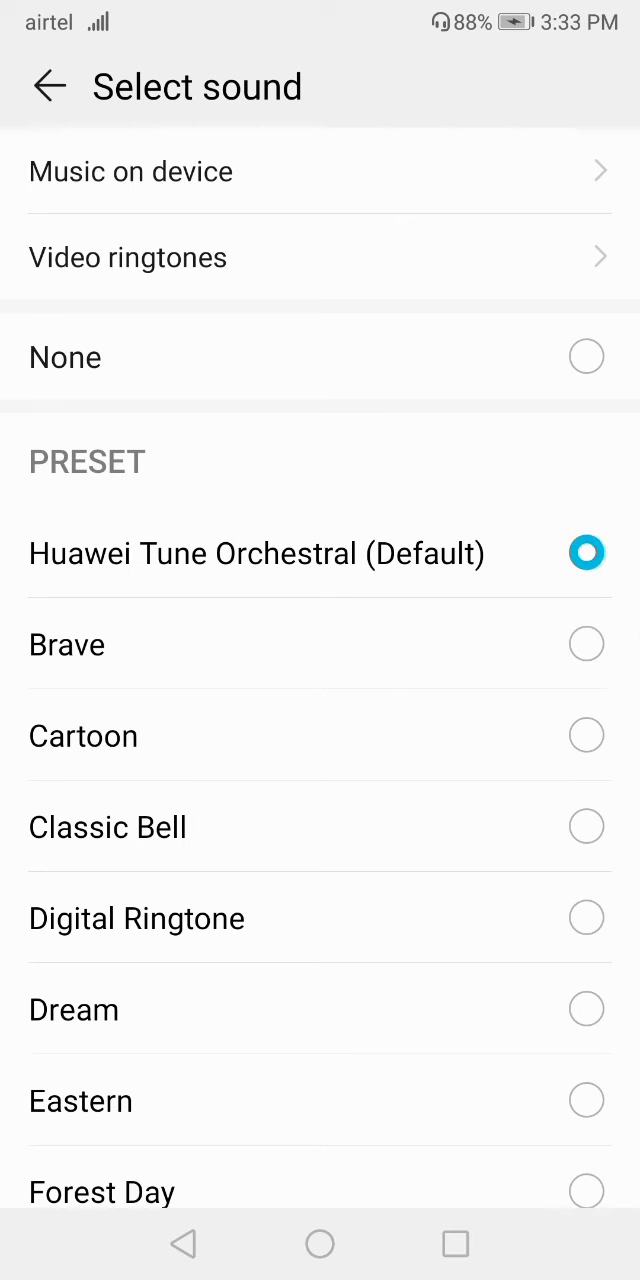
pyautogui.click(48, 86)
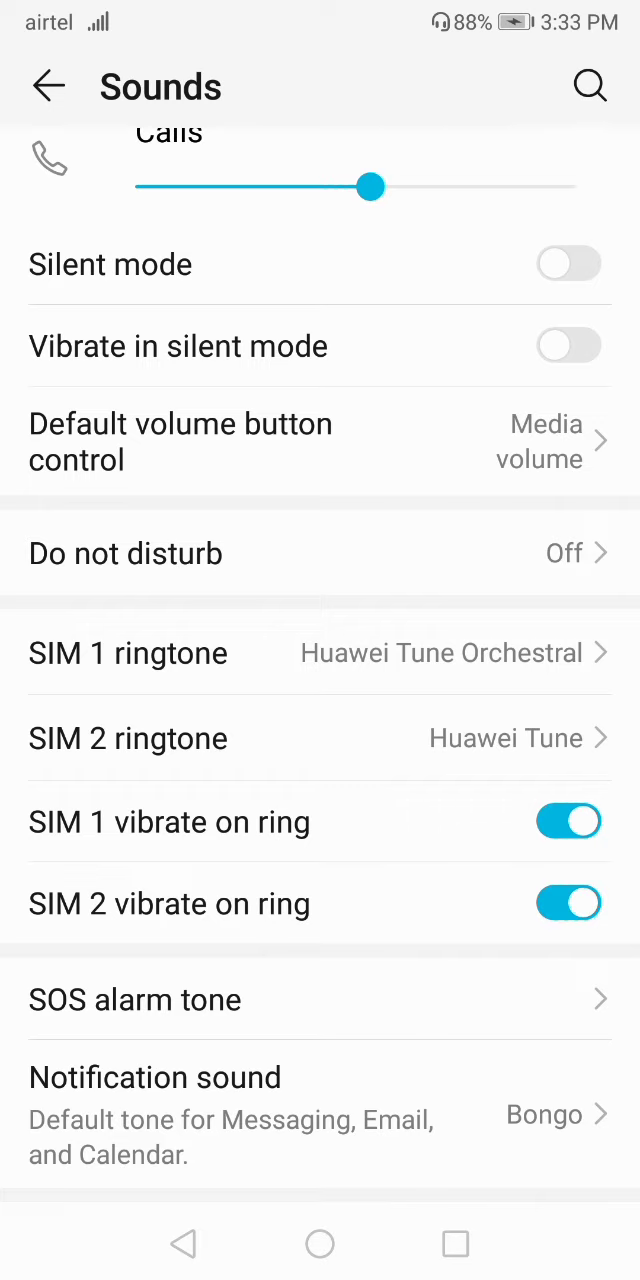
# - Choose Digital Ringtone for SIM 2, then back out twice to the main Settings list
pyautogui.click(320, 738)
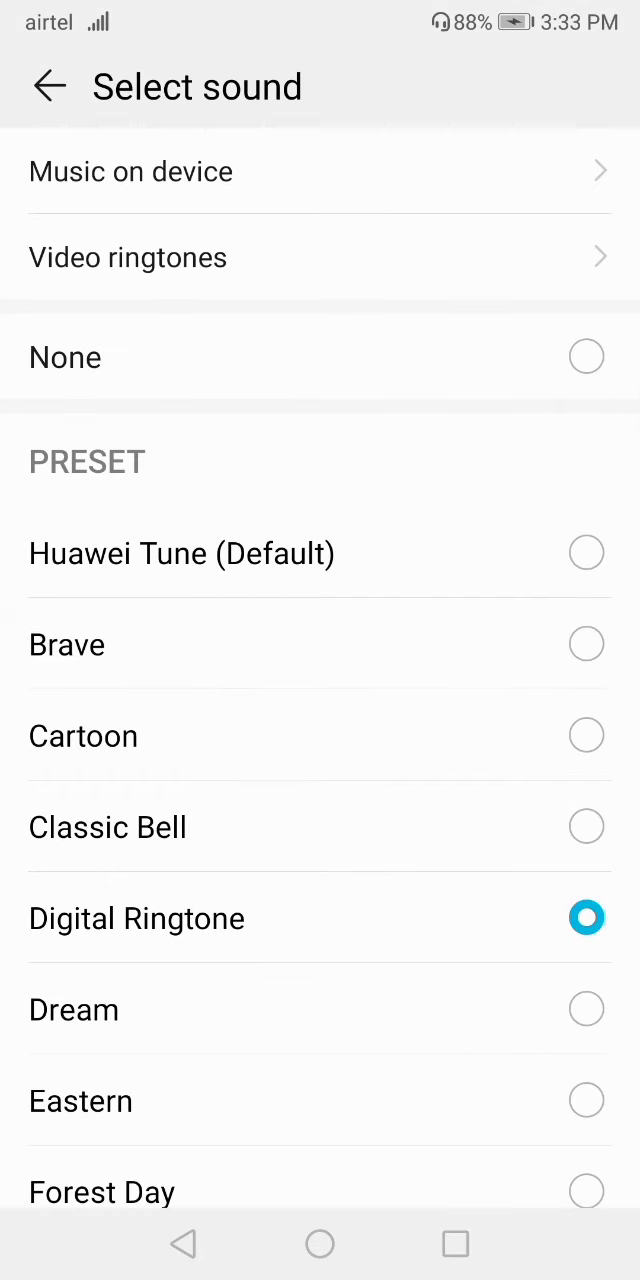
pyautogui.click(48, 86)
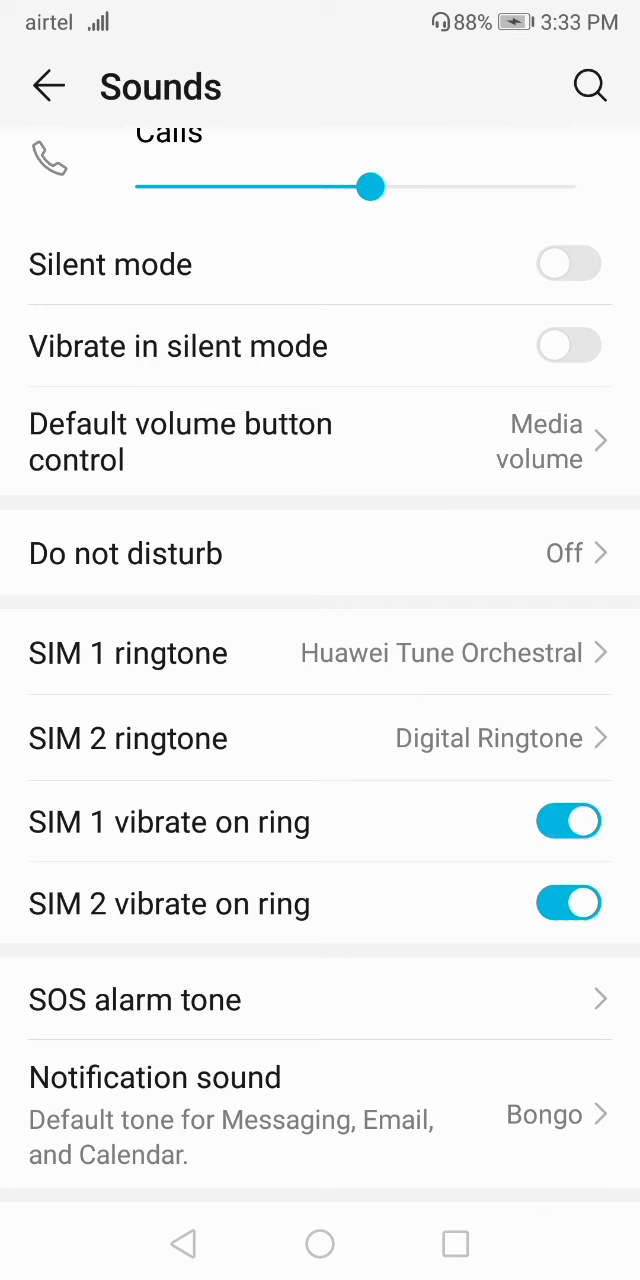
pyautogui.click(48, 86)
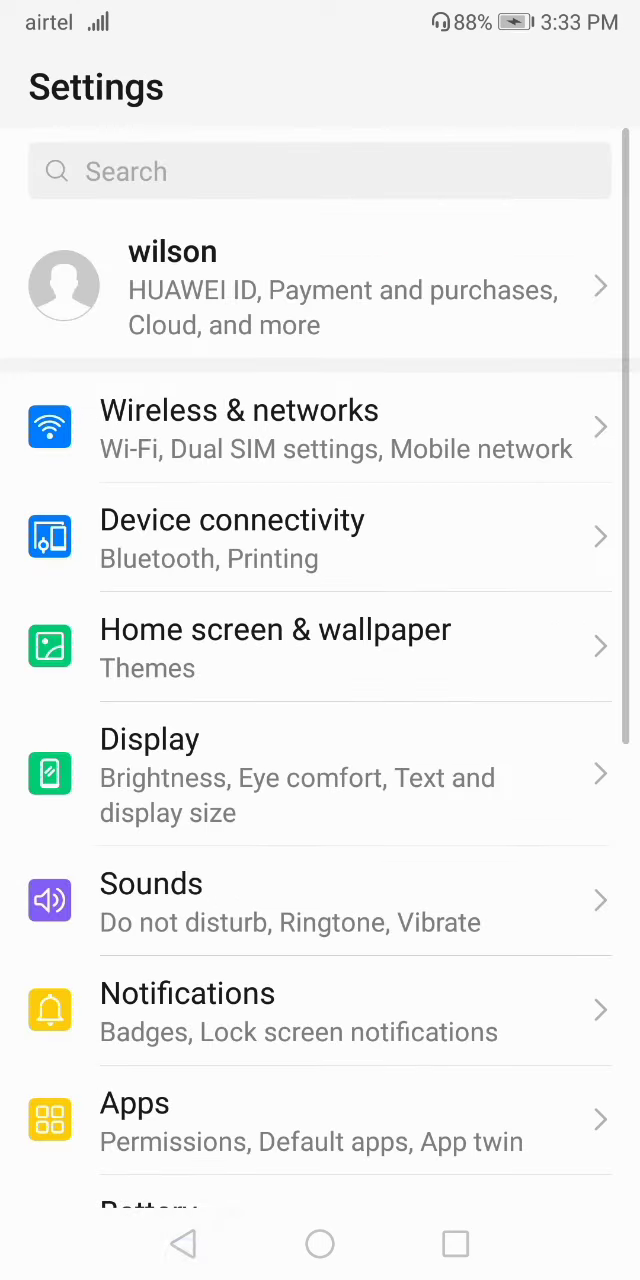